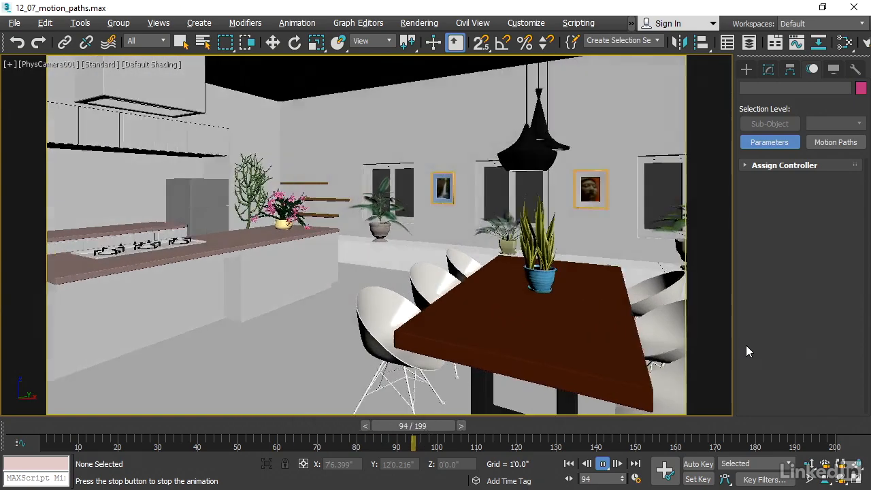
Play the camera animation in the PhysCamera001 viewport to watch it travel through the kitchen
click(602, 463)
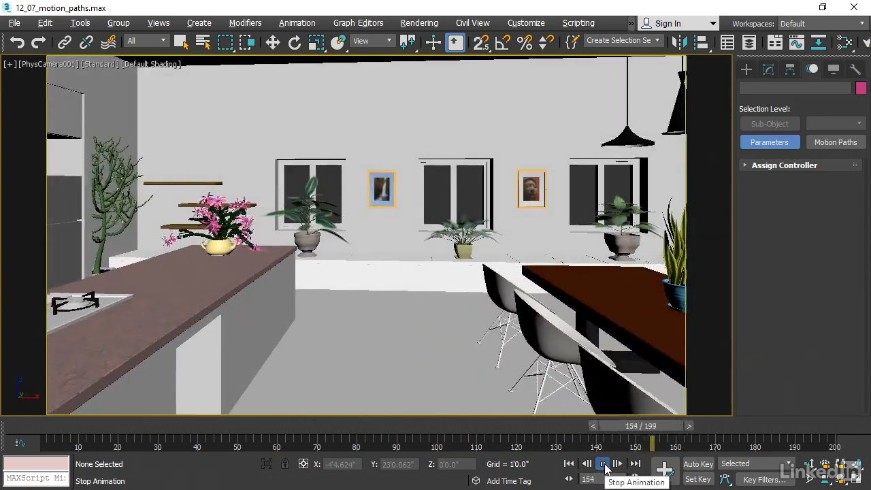